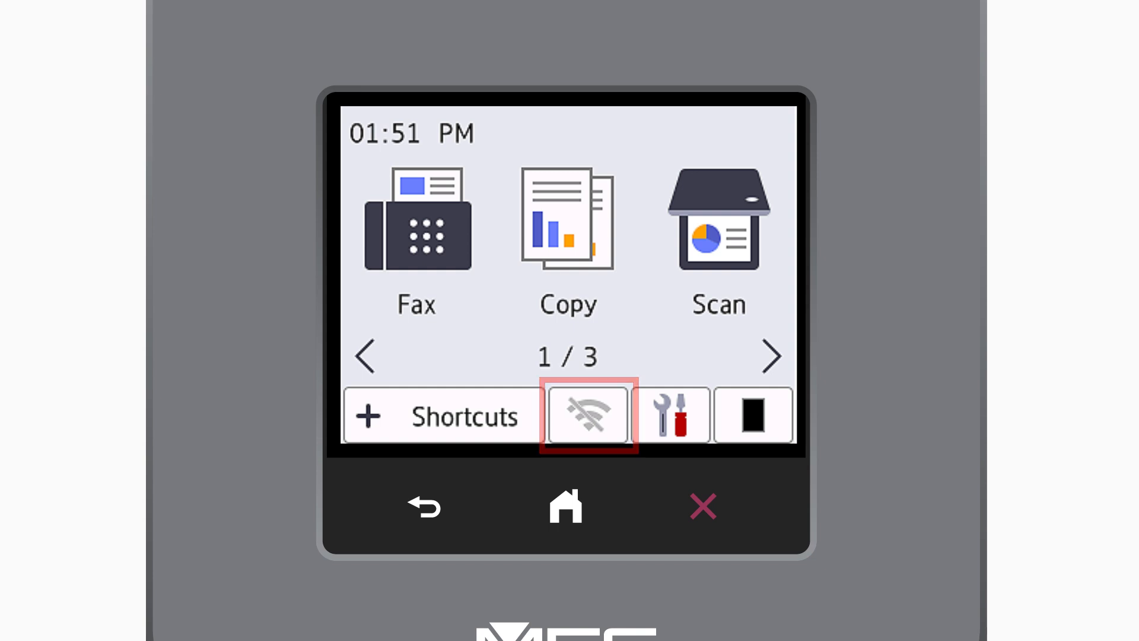
On the printer touchscreen, enable WLAN and confirm WPS pairing with the router
left_click(586, 415)
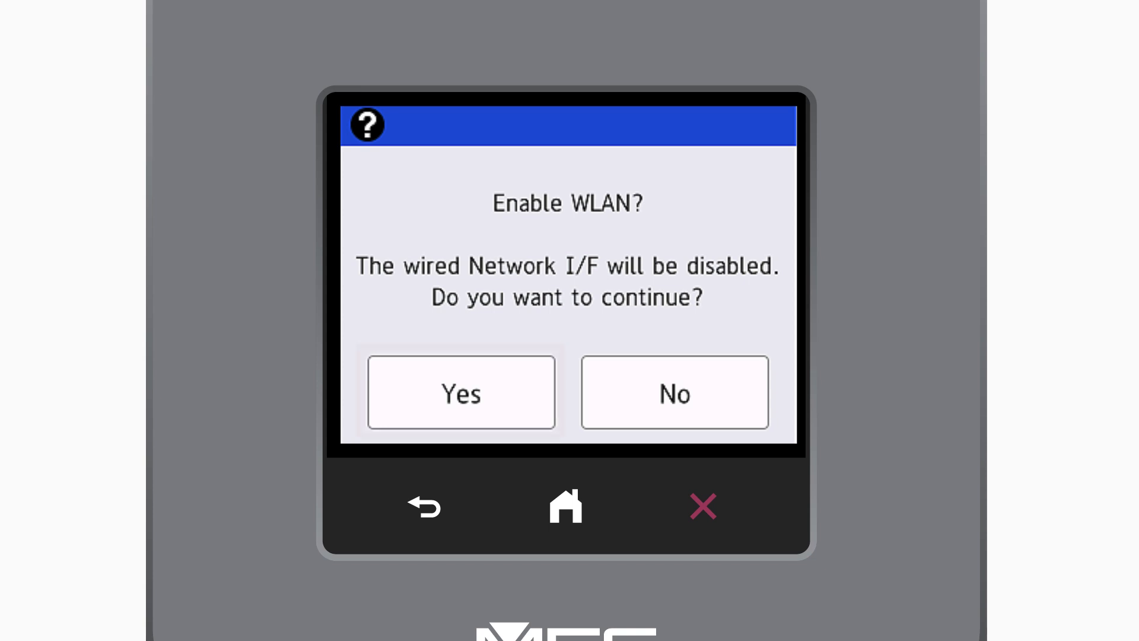
left_click(460, 392)
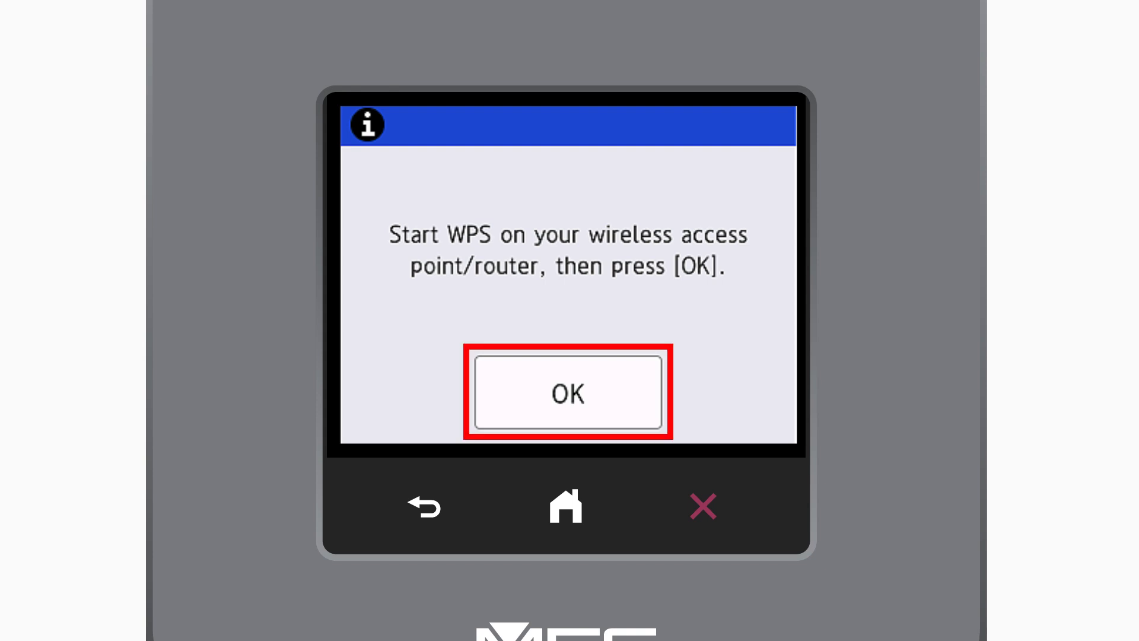
left_click(567, 392)
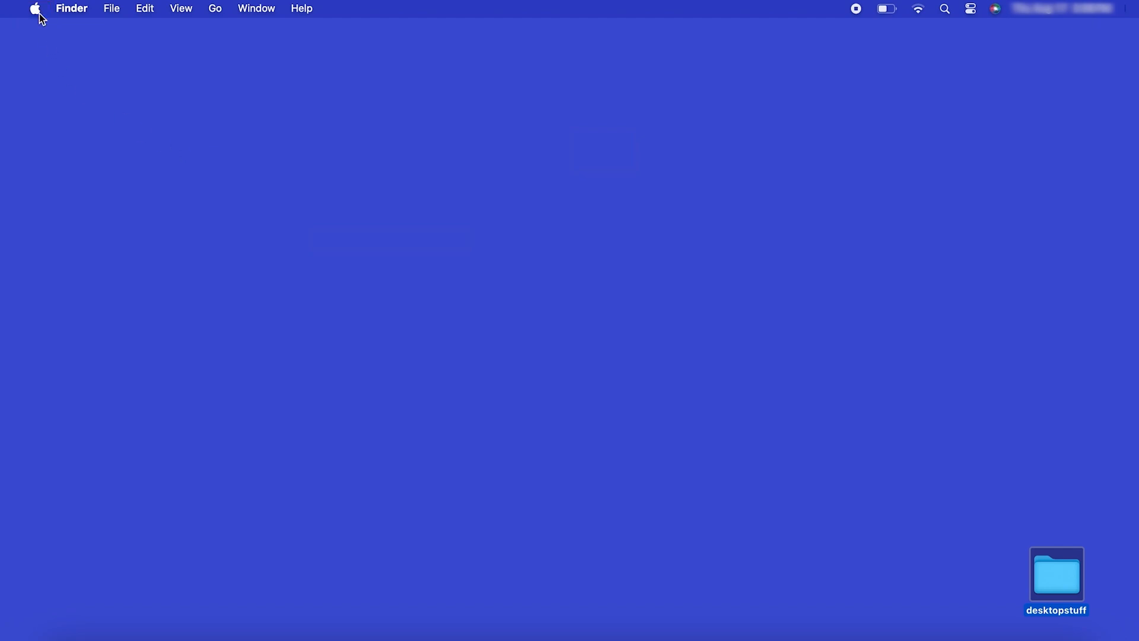
Open System Settings from the Apple menu and go to Printers & Scanners
left_click(35, 9)
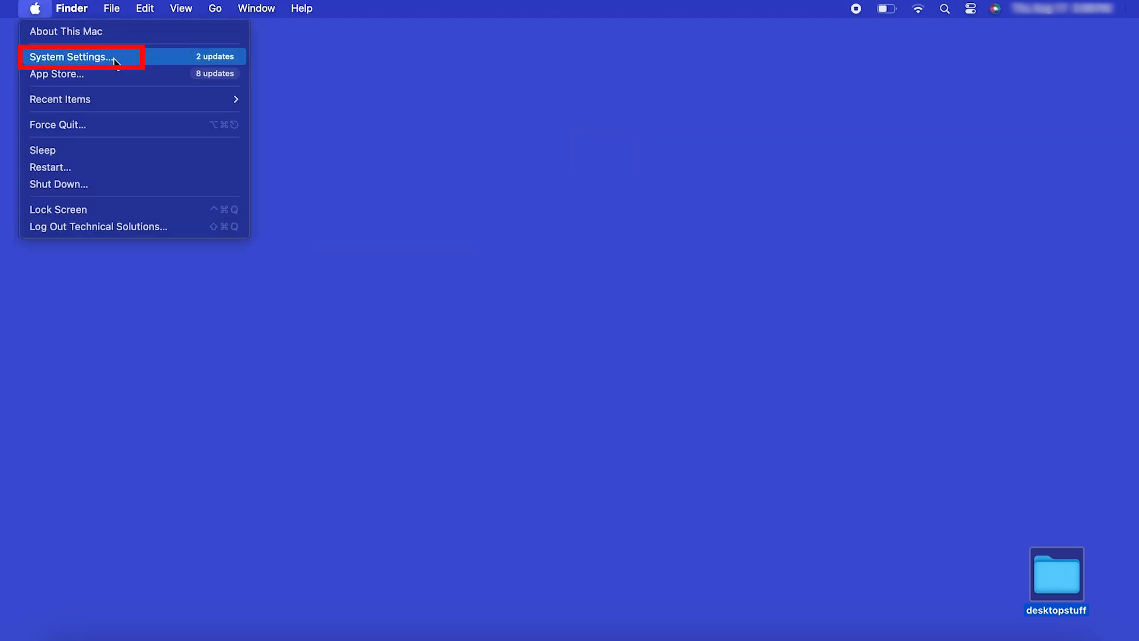
left_click(71, 57)
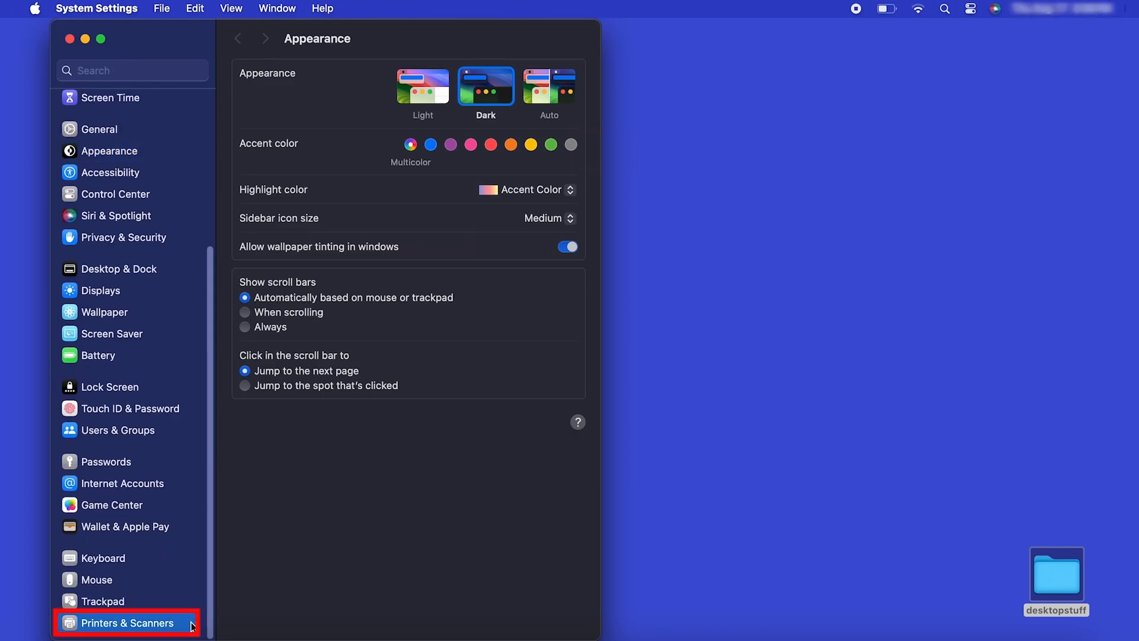
left_click(126, 622)
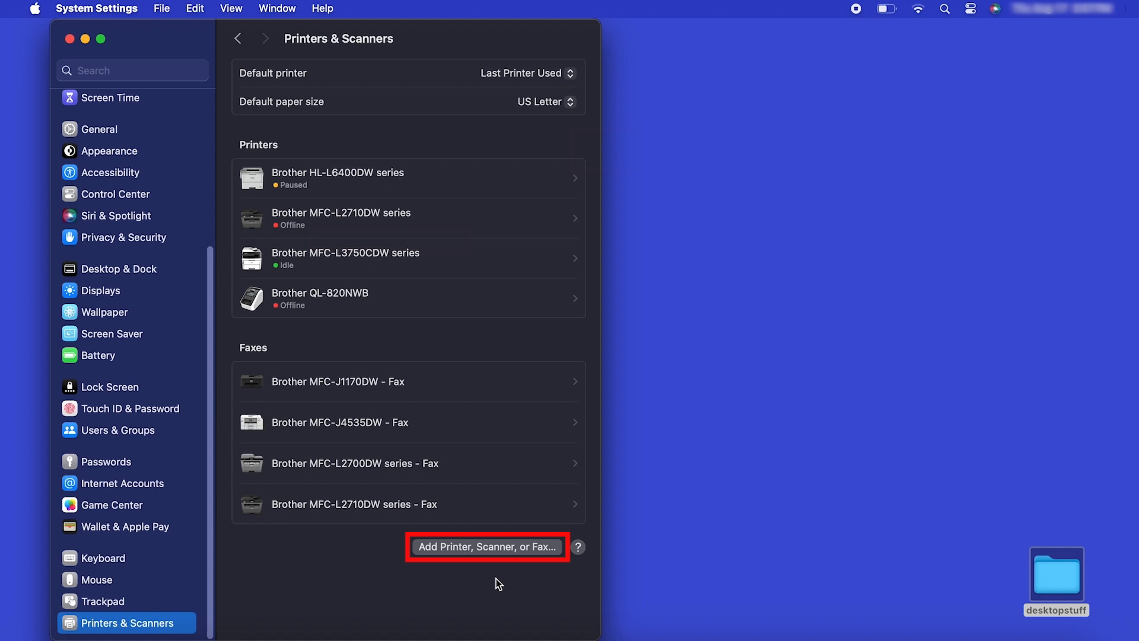
Add the discovered Brother MFC-L2820DW as a new printer
left_click(486, 546)
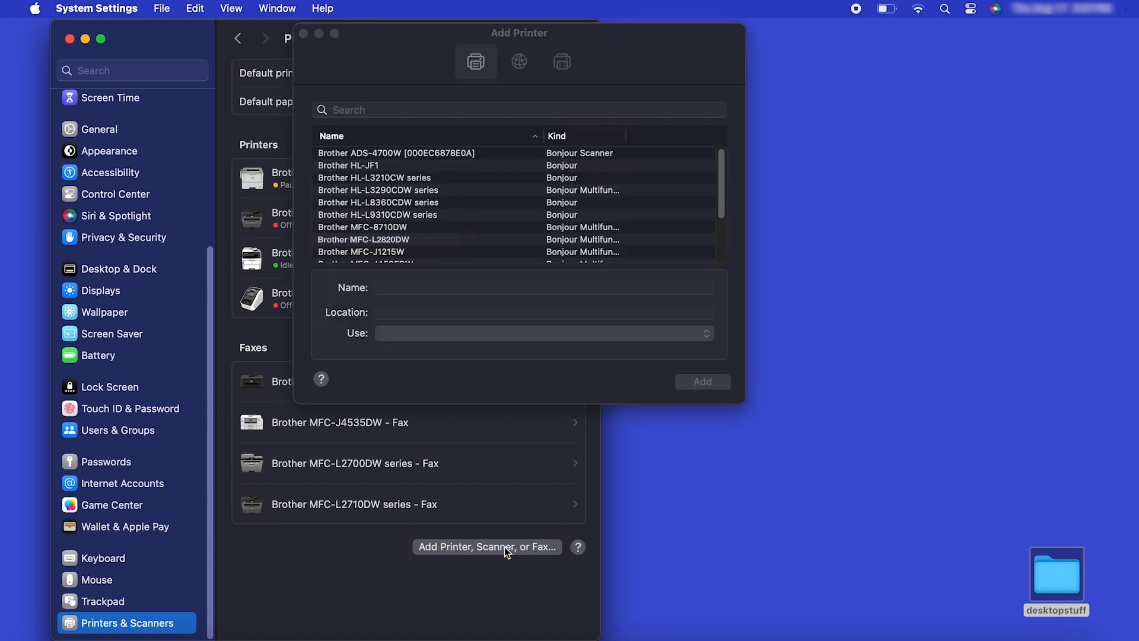
left_click(363, 239)
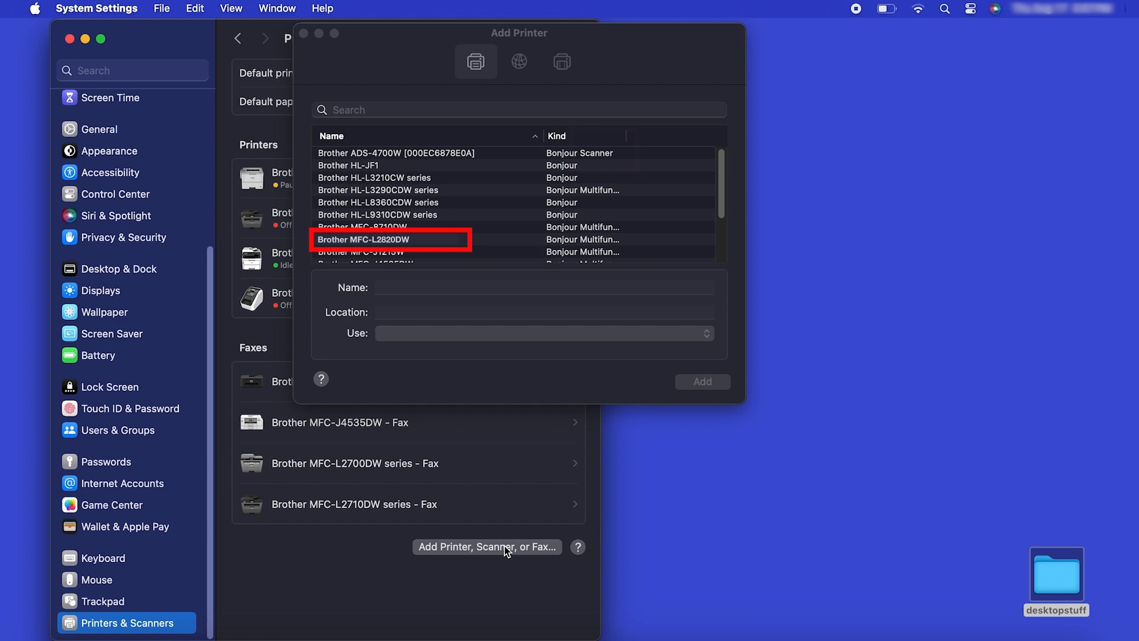
mouse_move(477, 256)
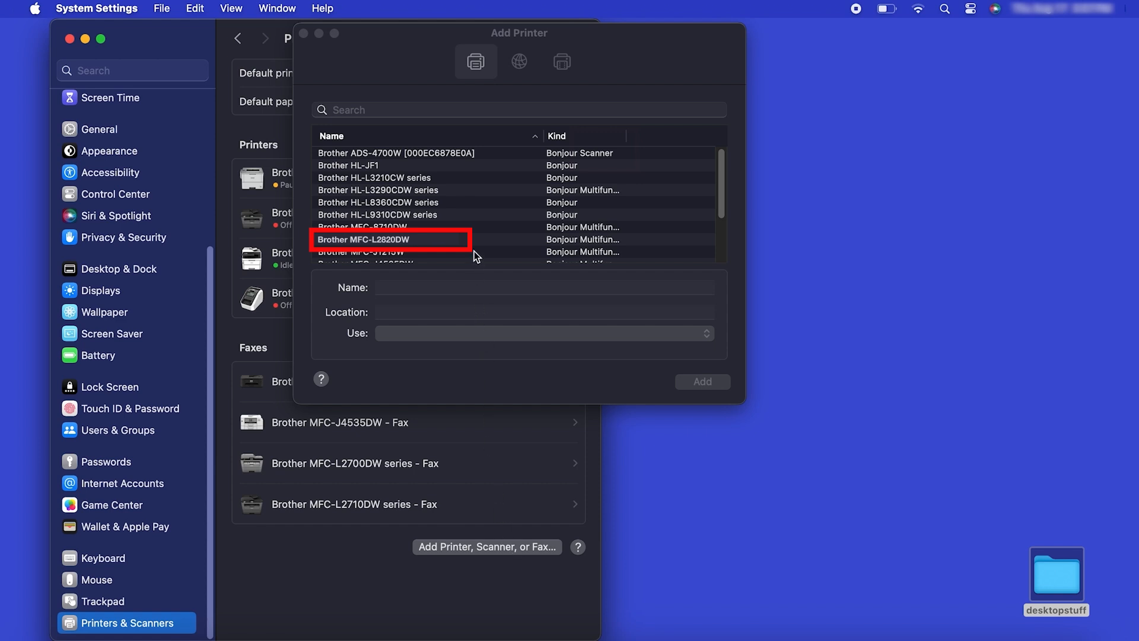
left_click(390, 240)
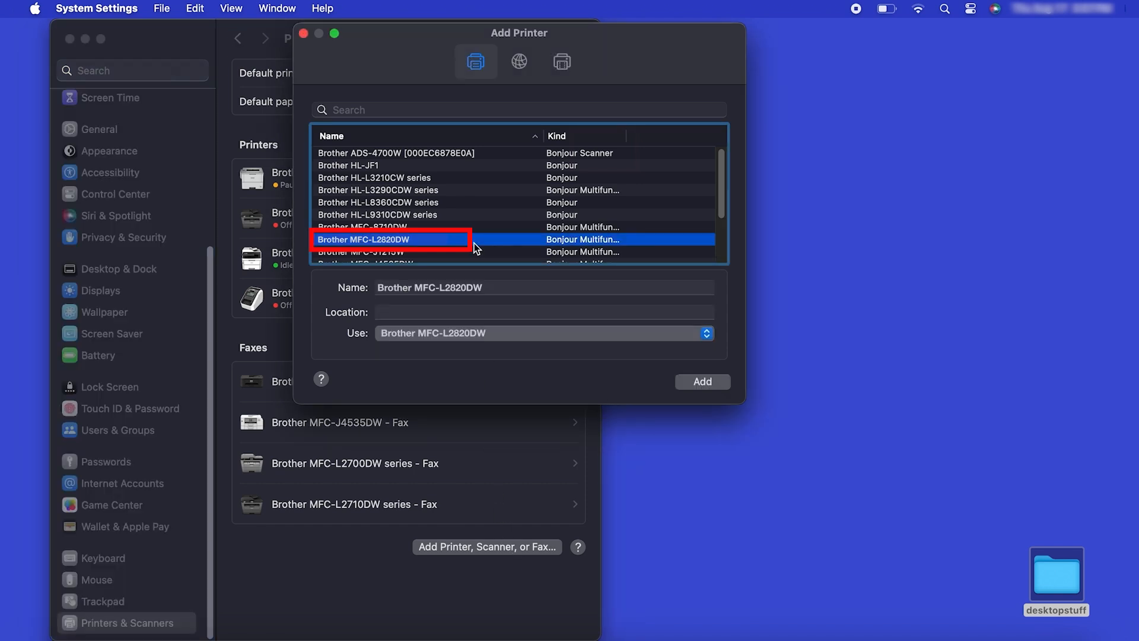
mouse_move(701, 381)
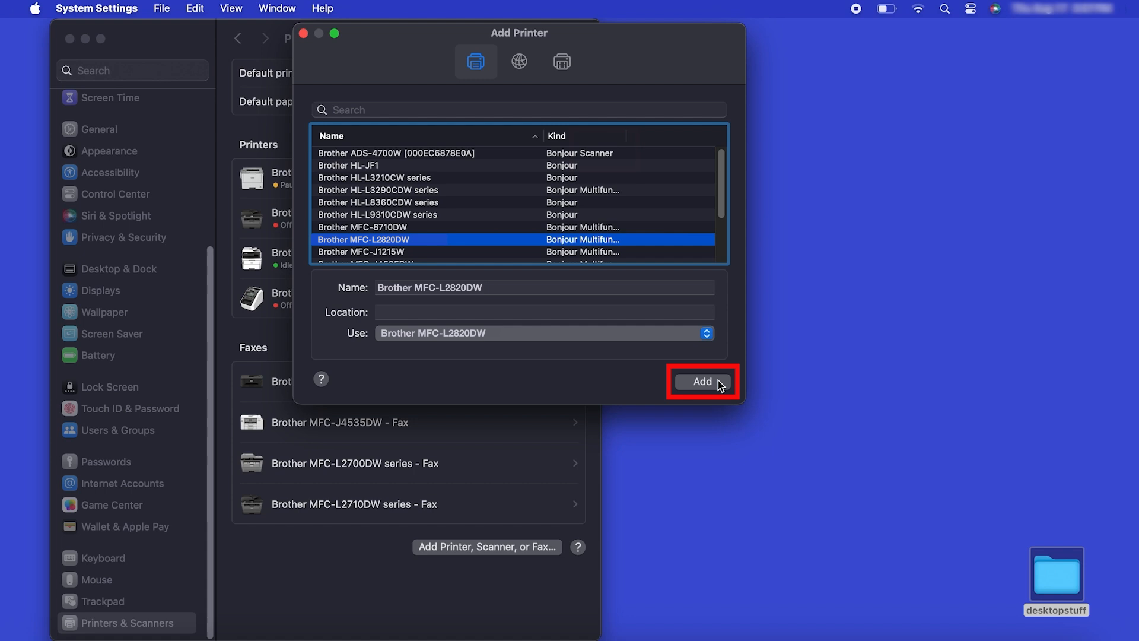
left_click(702, 381)
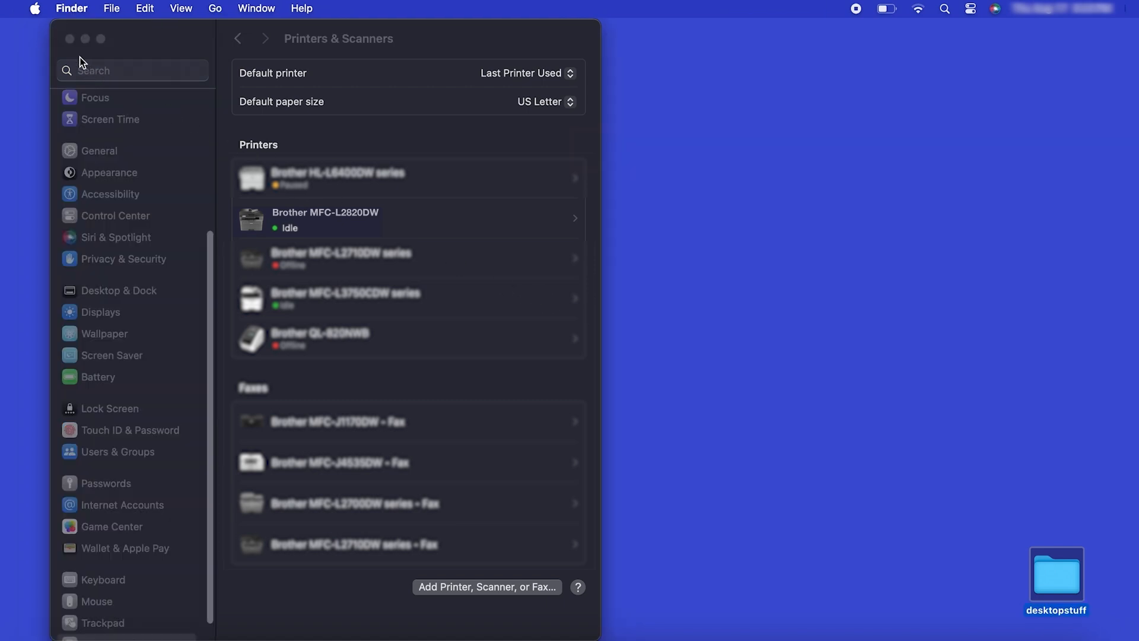
Close System Settings, then launch App Store from Finder's Applications folder
left_click(69, 39)
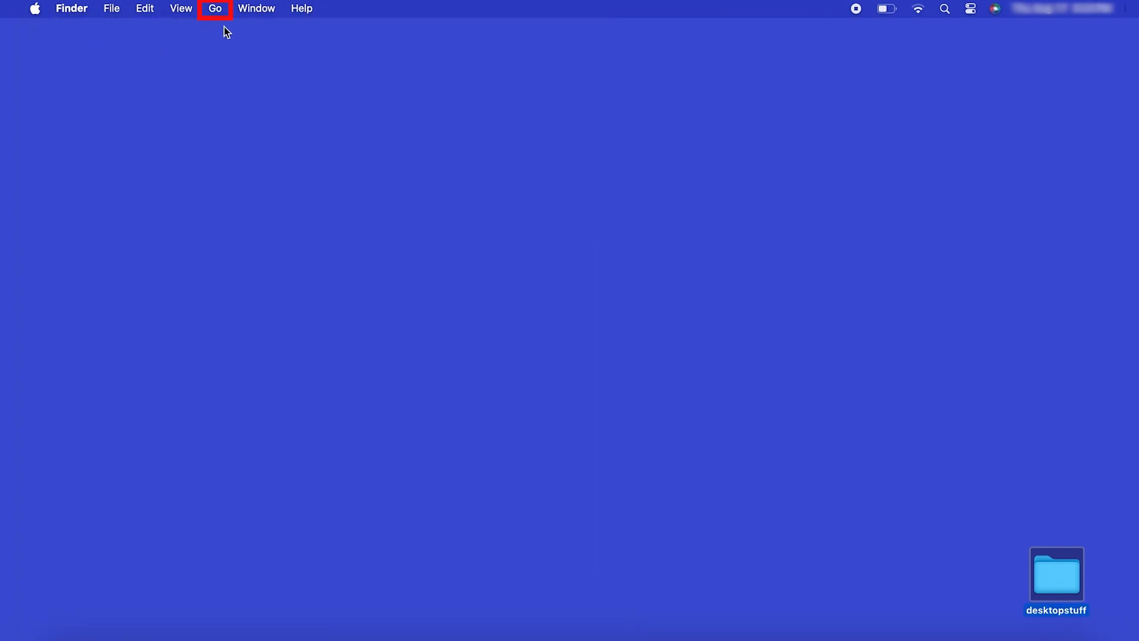
left_click(214, 8)
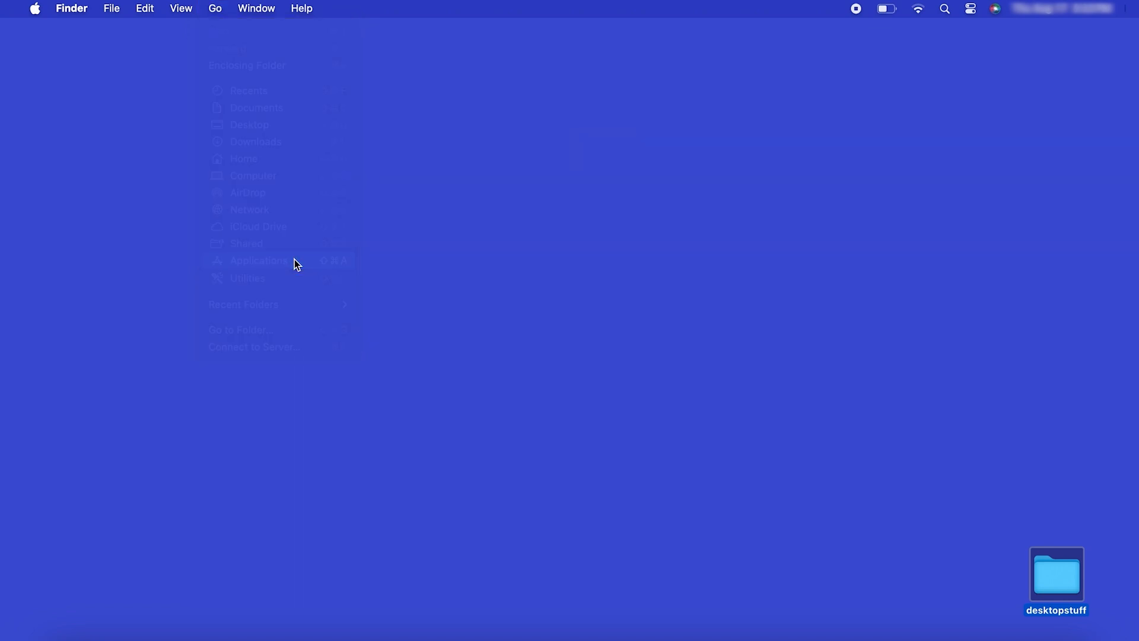
left_click(259, 259)
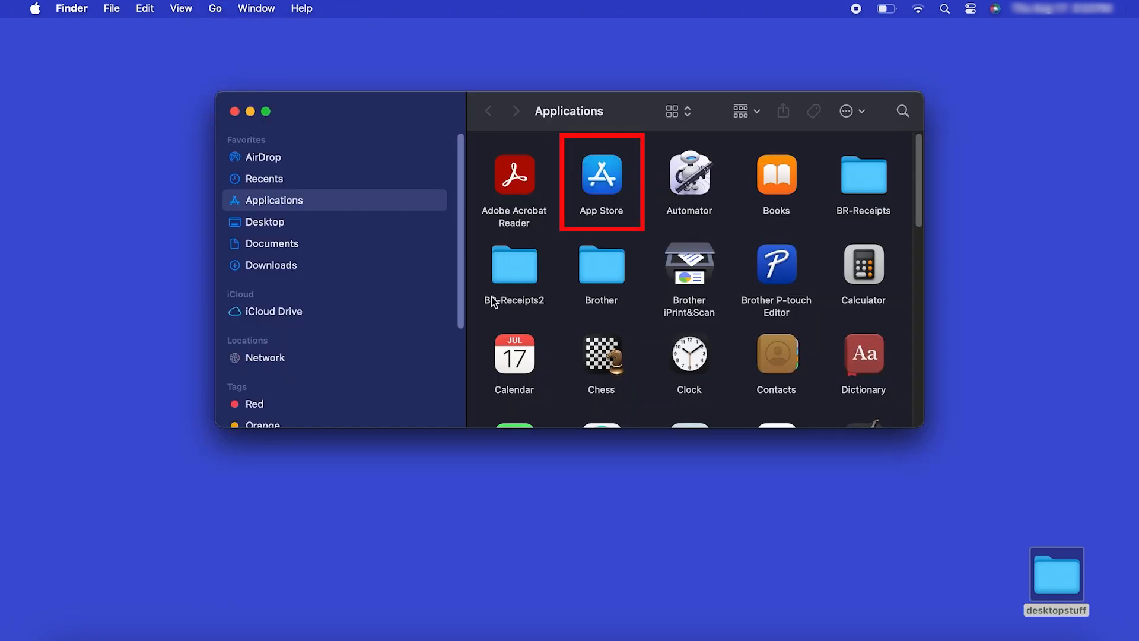
left_click(601, 175)
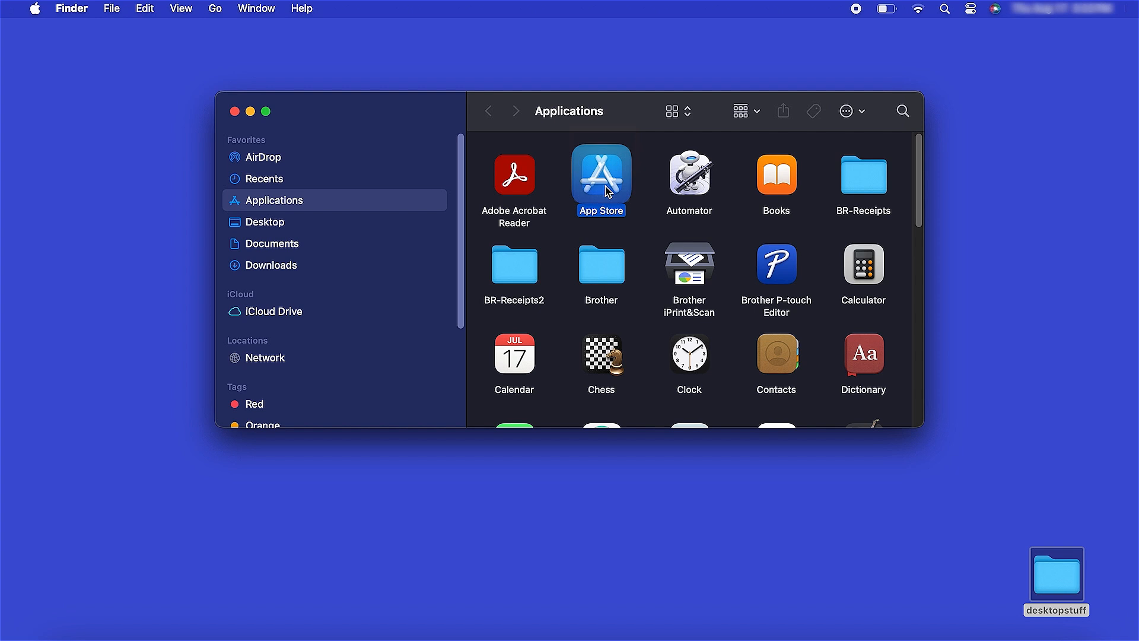
double_click(599, 177)
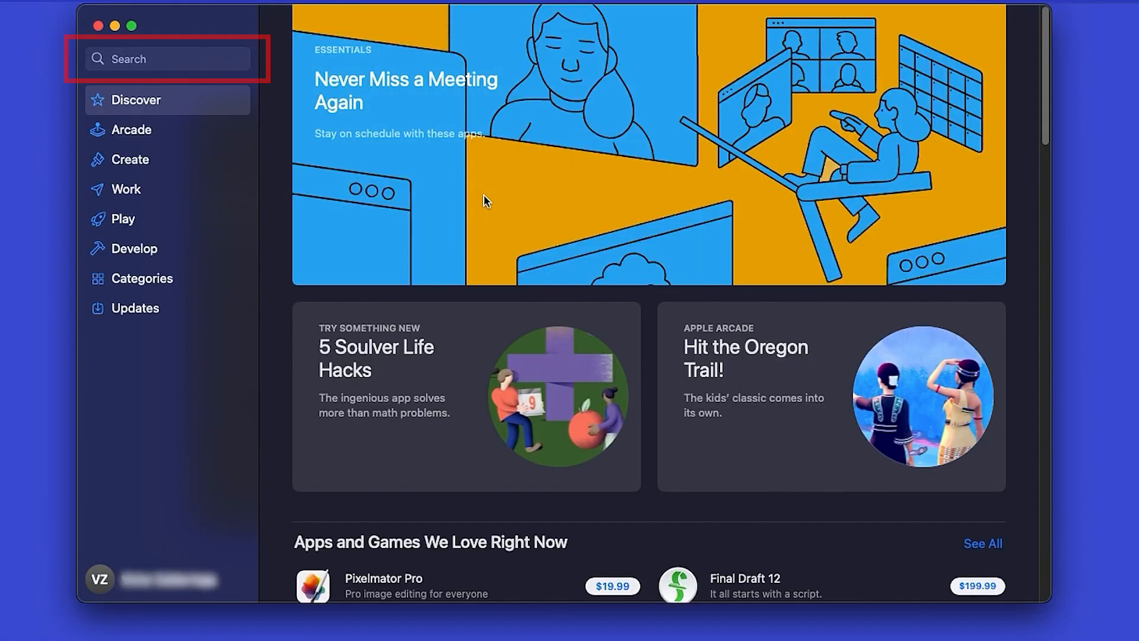
Search 'brother i', install Brother iPrint&Scan, and open it
left_click(167, 59)
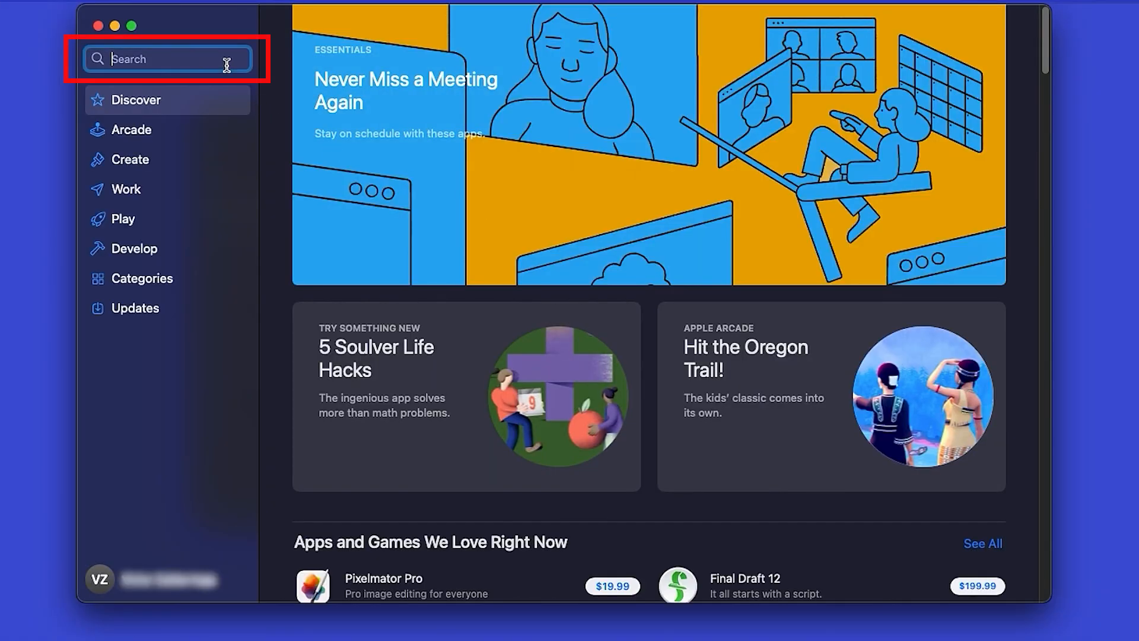
type("brother i")
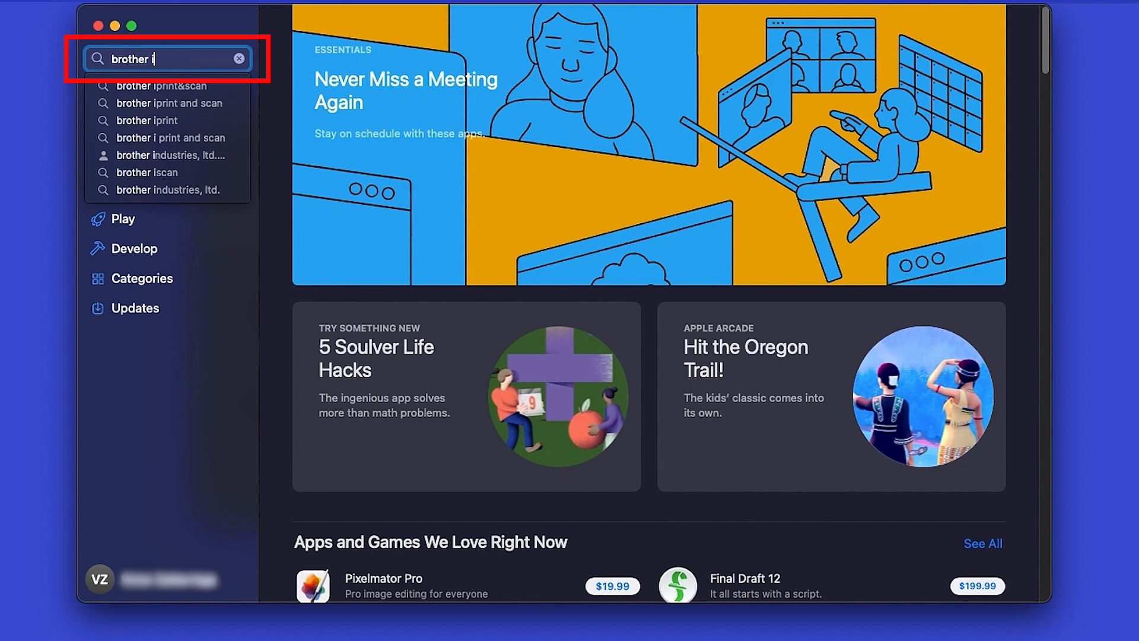
left_click(157, 85)
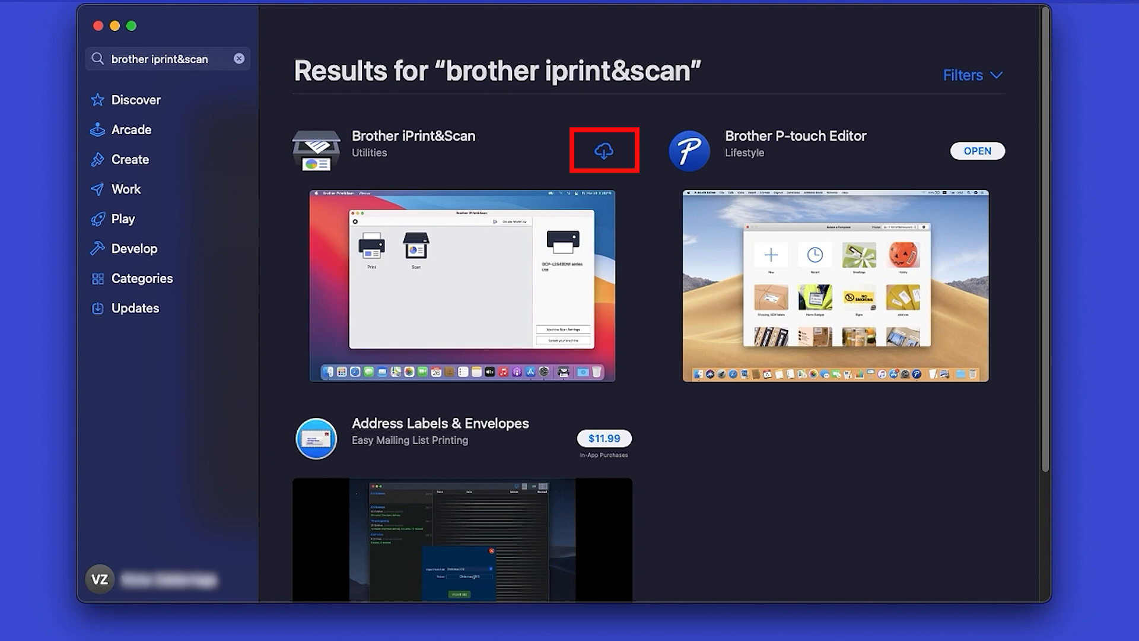
mouse_move(549, 145)
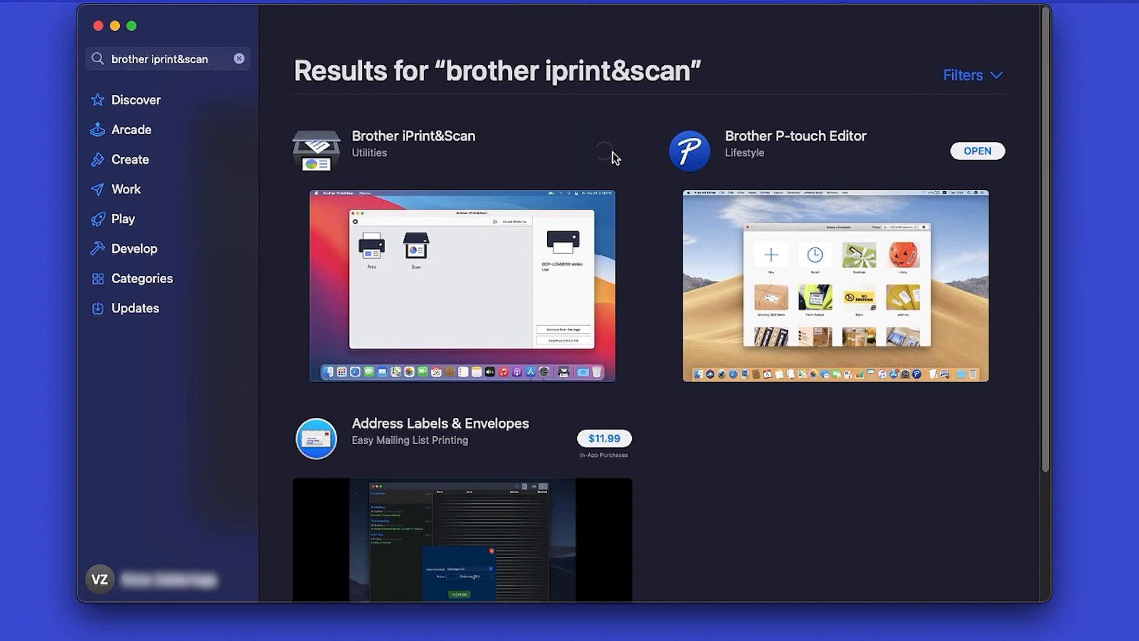
left_click(603, 152)
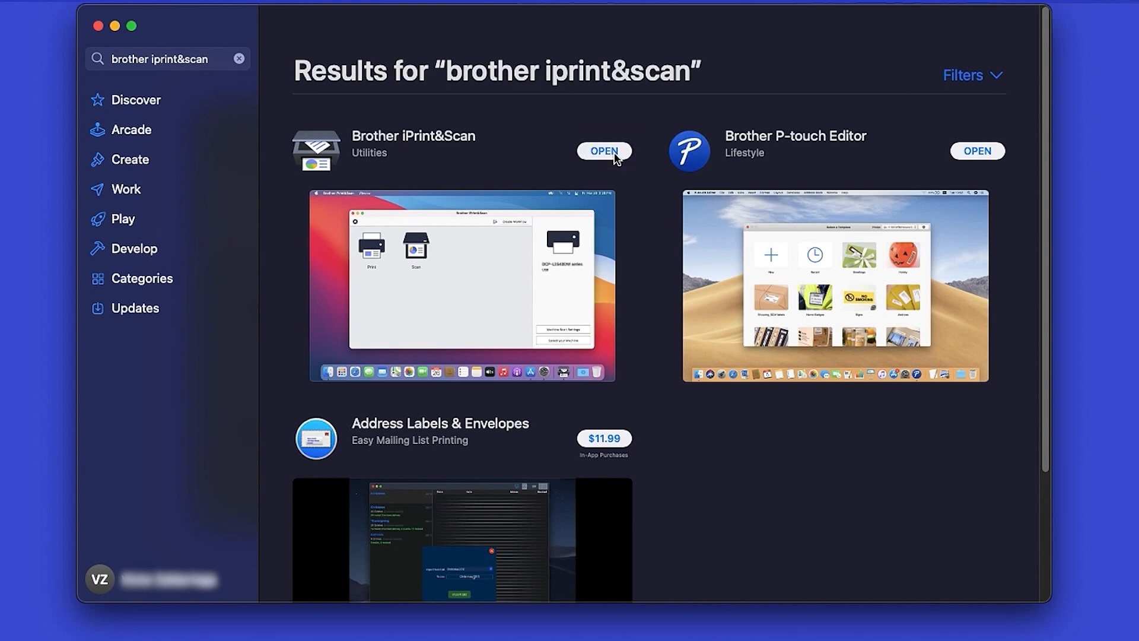
left_click(604, 152)
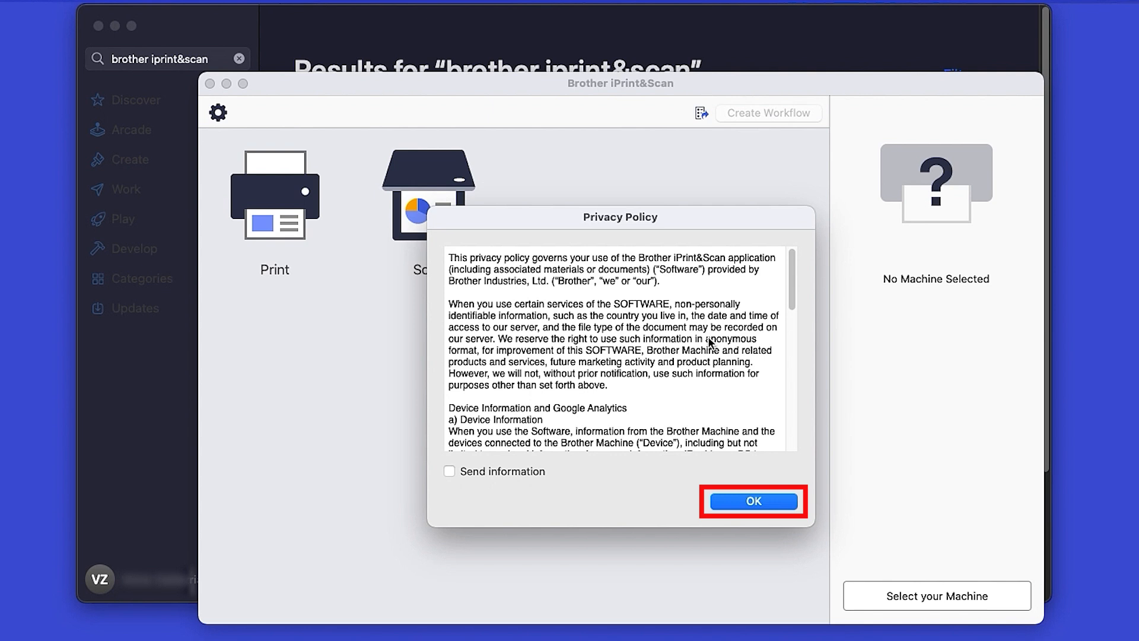
Accept the privacy policy and start selecting a Brother machine
left_click(751, 502)
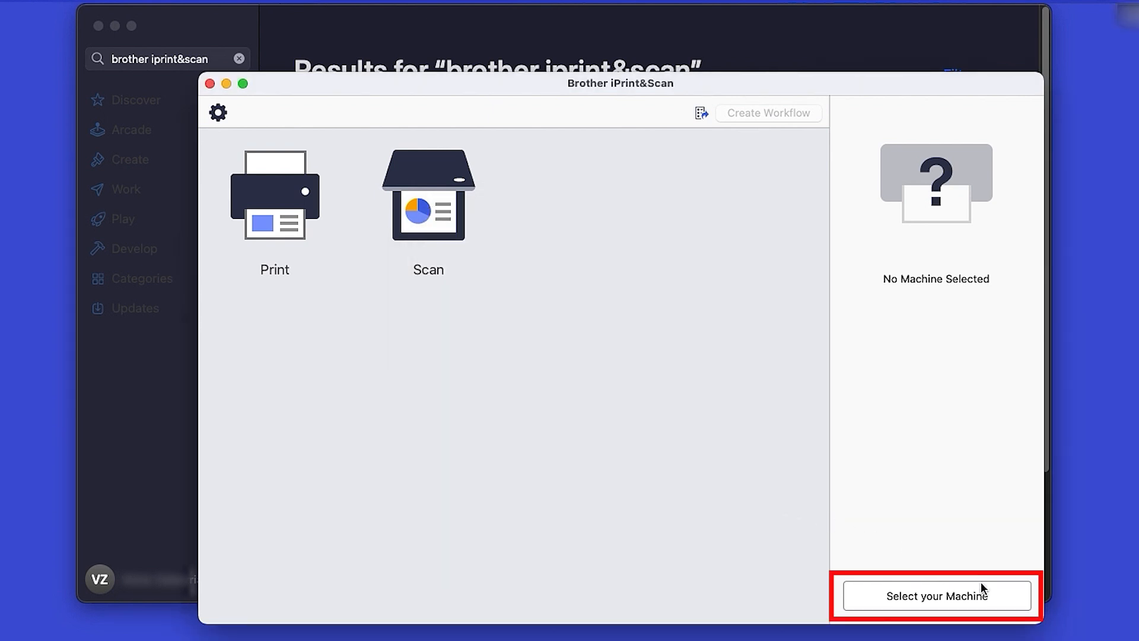
left_click(936, 595)
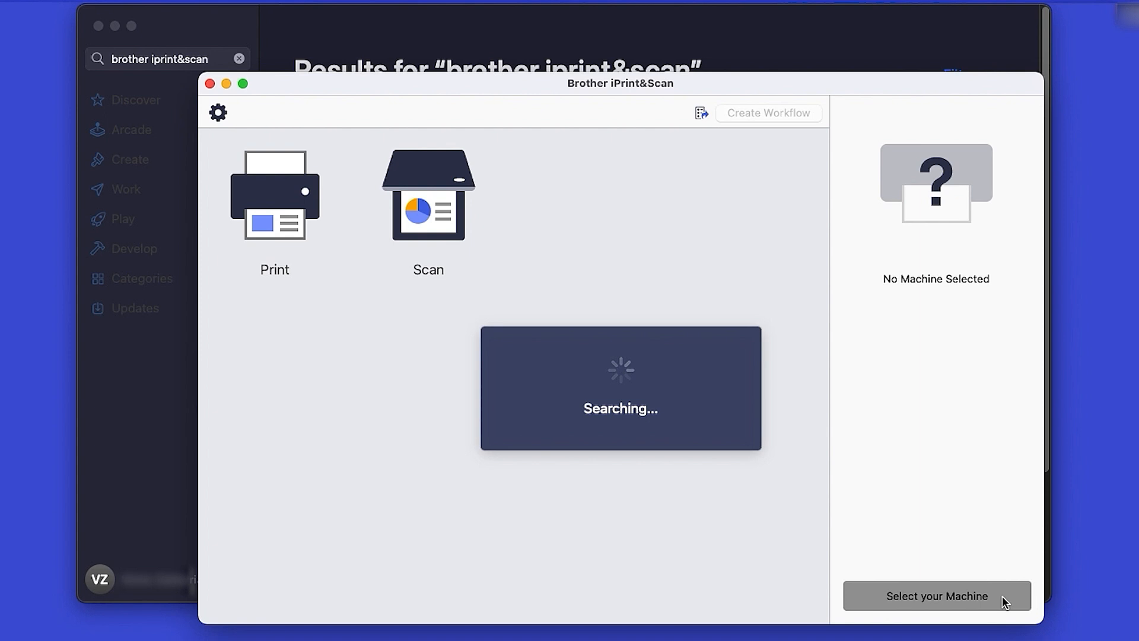
left_click(936, 596)
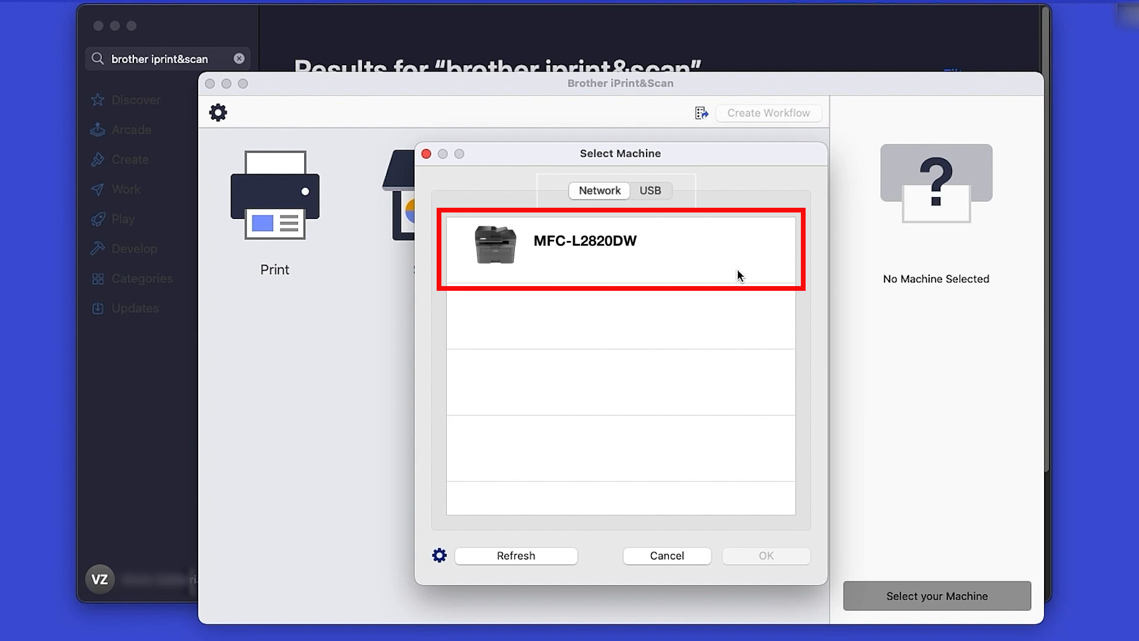
Choose the networked MFC-L2820DW, confirm it, and dismiss the summary
left_click(620, 249)
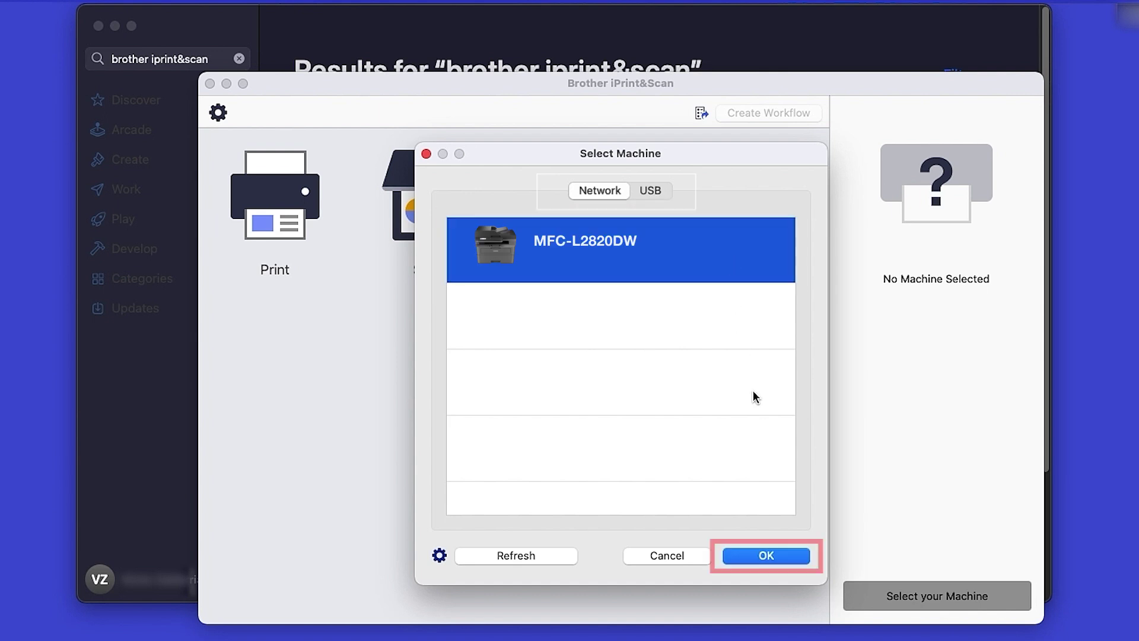
left_click(764, 555)
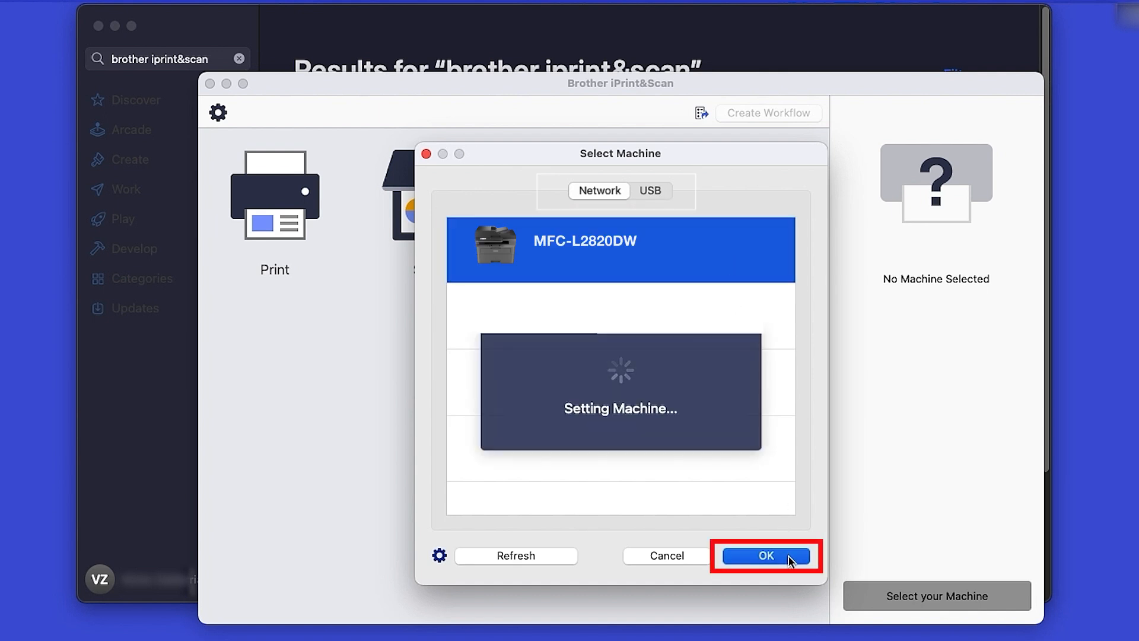
left_click(766, 555)
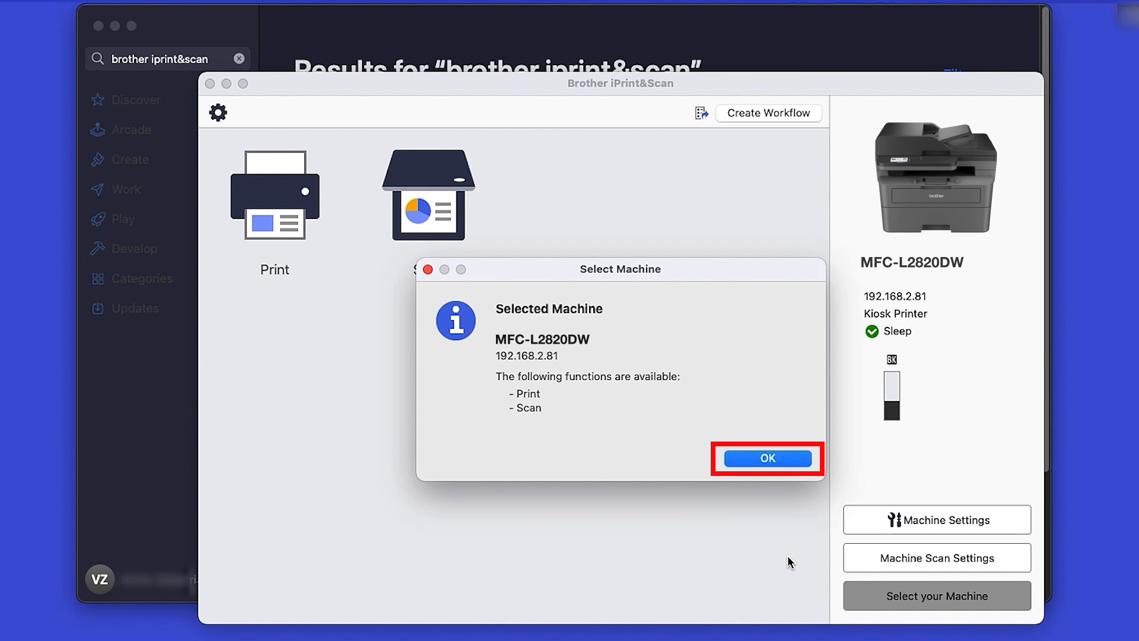
left_click(765, 459)
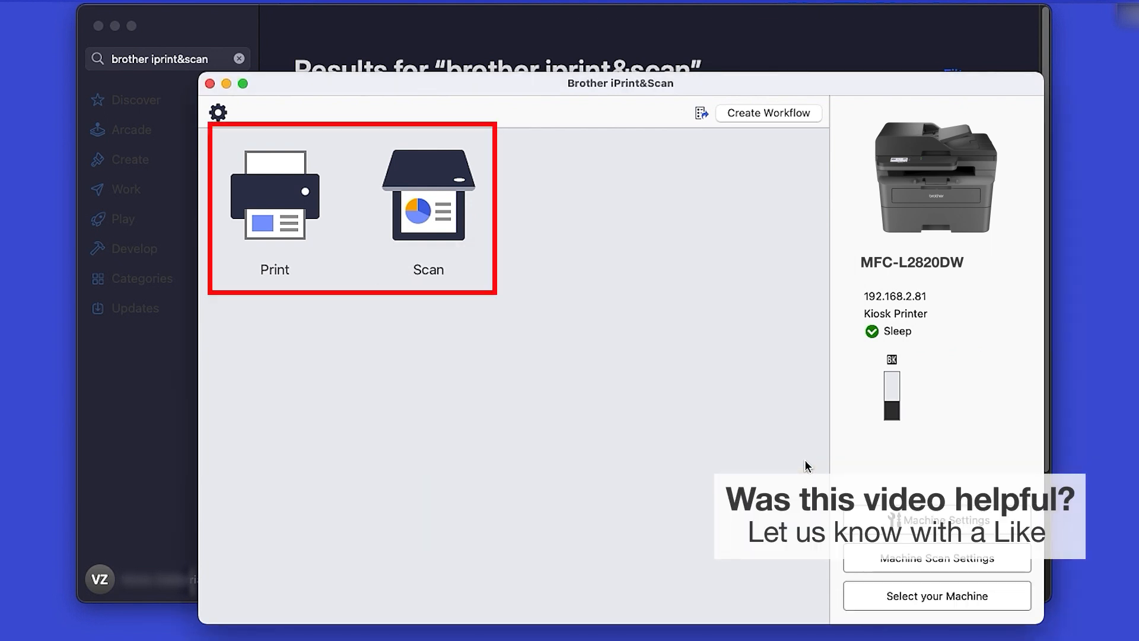